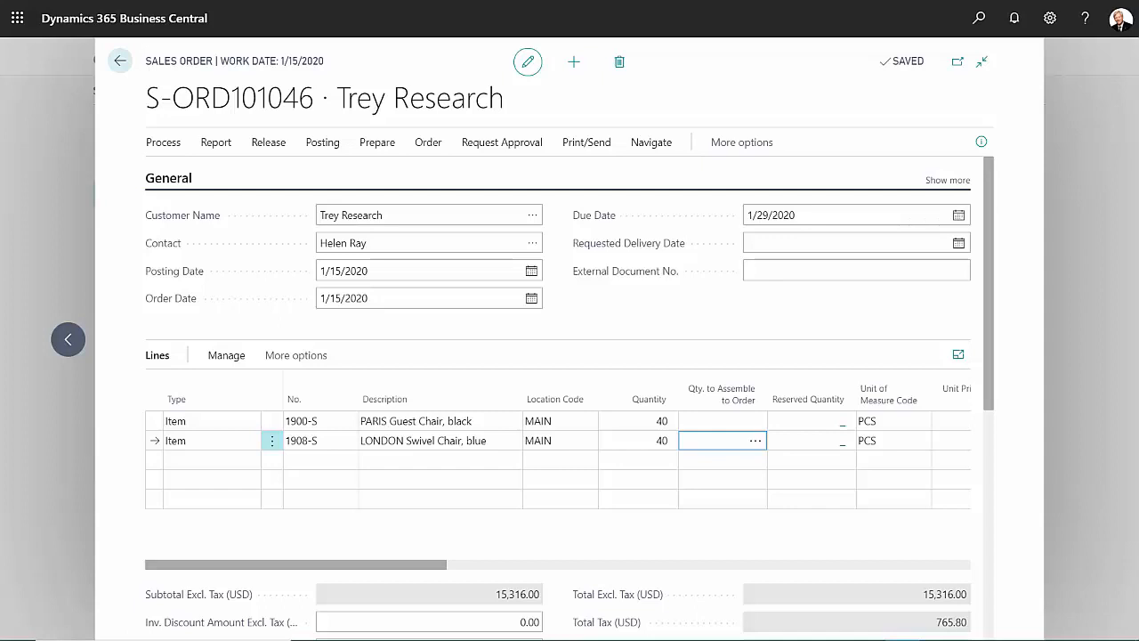
- Select the PARIS Guest Chair line and show its availability of -40 in the details pane
click(637, 420)
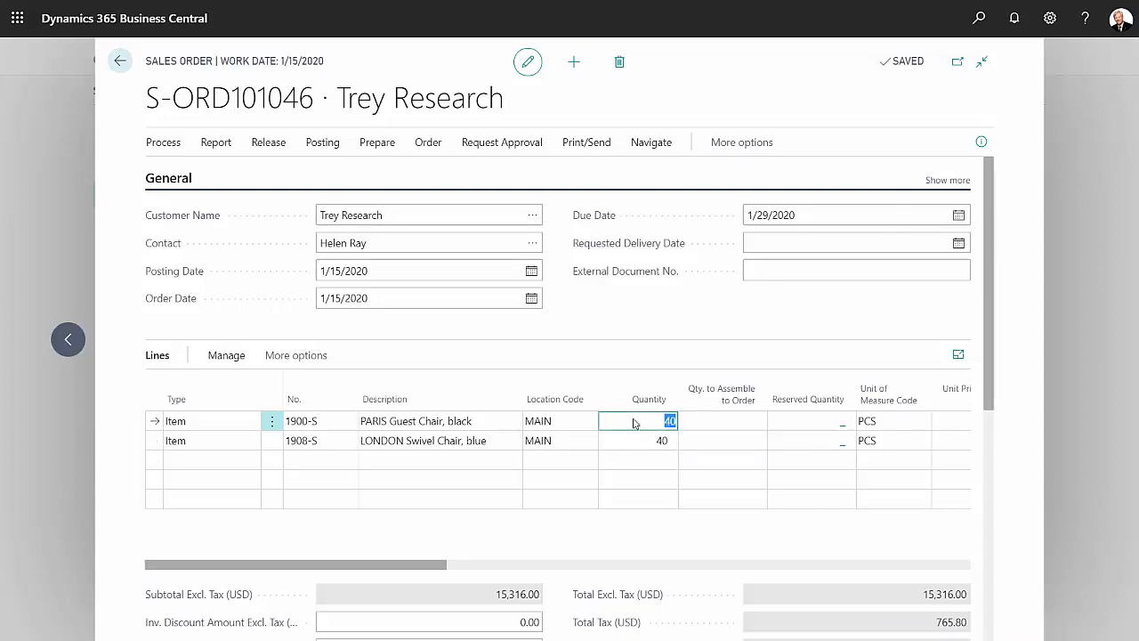
click(980, 142)
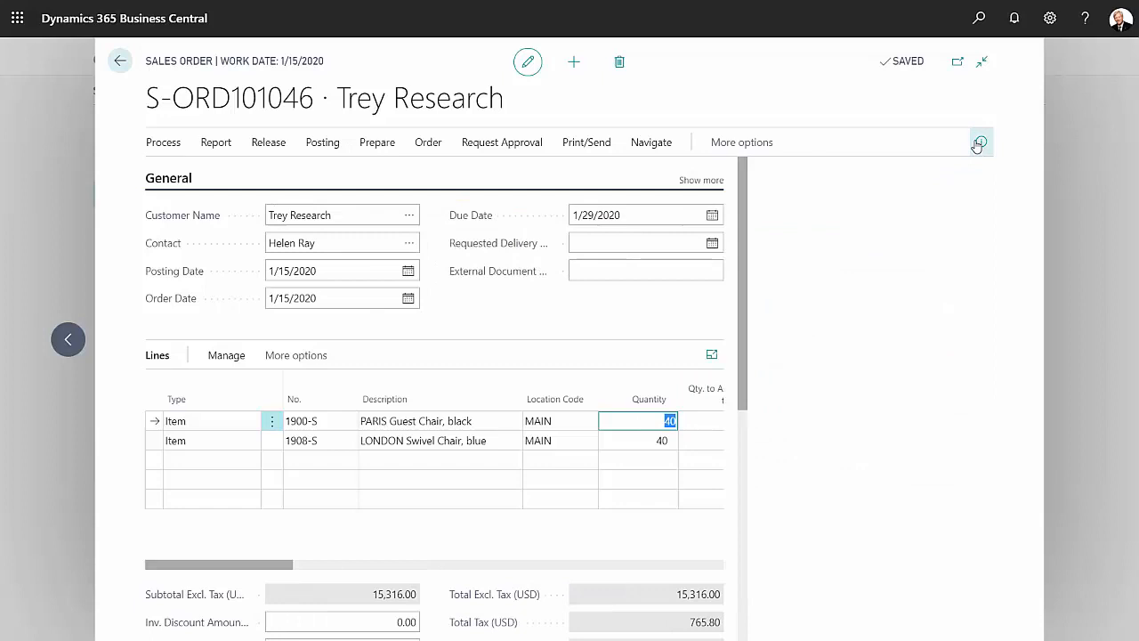
click(979, 141)
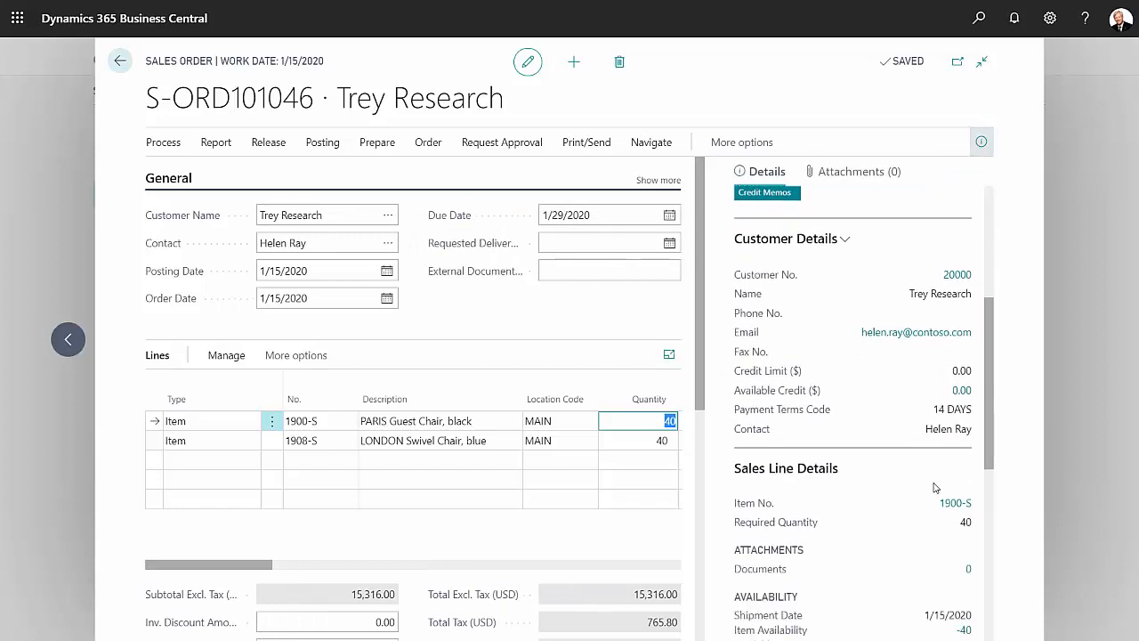
scroll(down, 3)
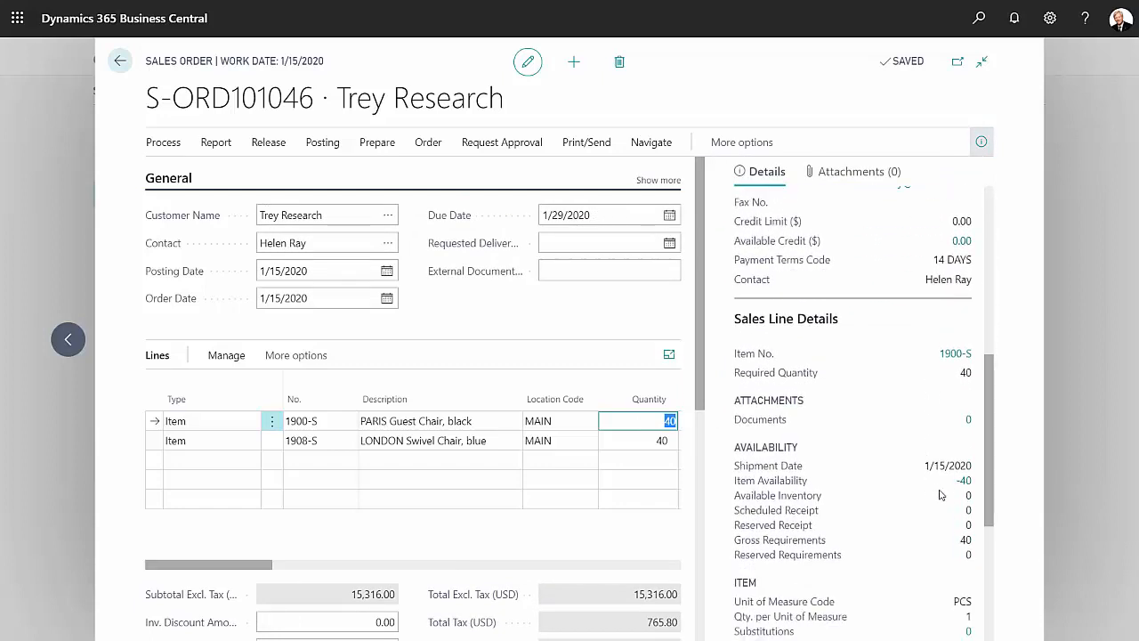
mouse_move(948, 496)
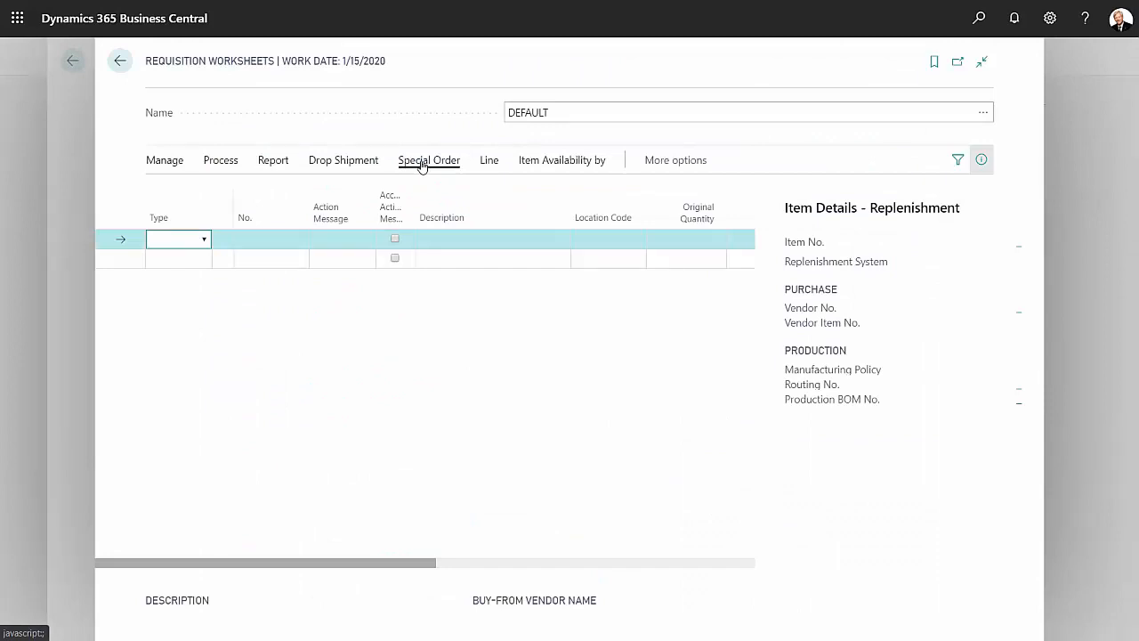
- Run Calculate Plan in the DEFAULT requisition worksheet for 10/1/2019 to 1/31/2020
click(220, 159)
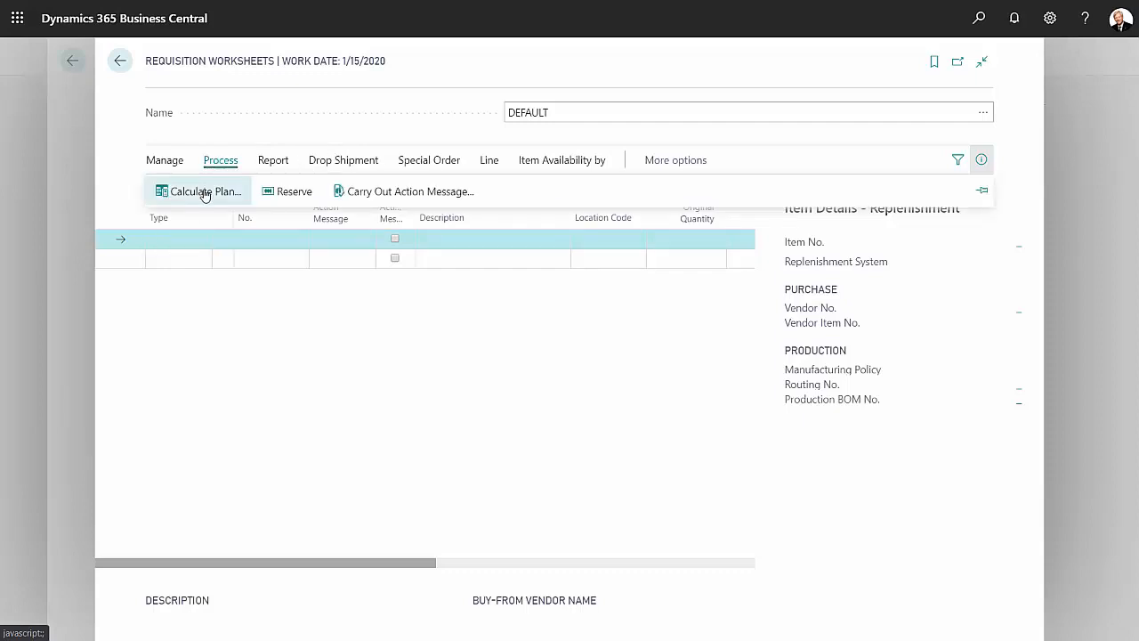
click(202, 190)
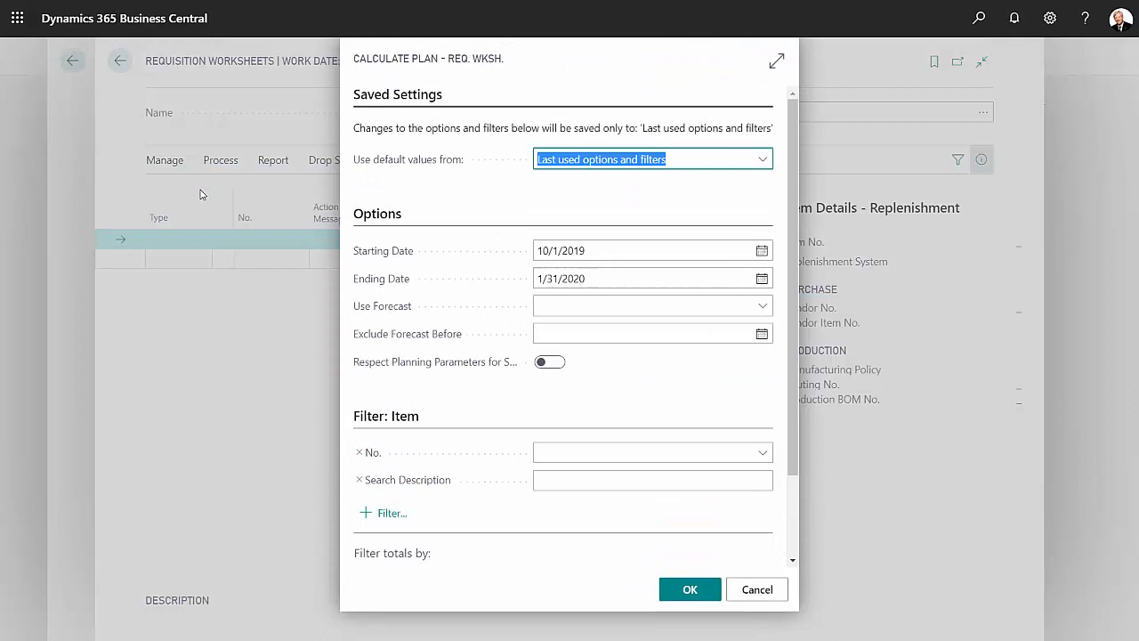
click(649, 278)
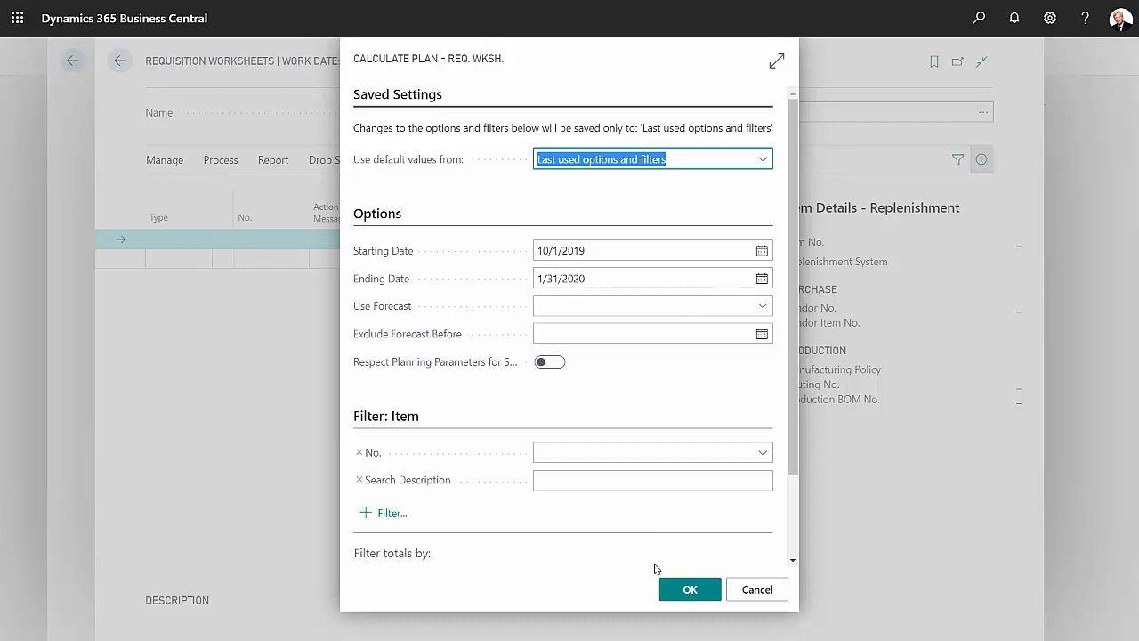
click(689, 589)
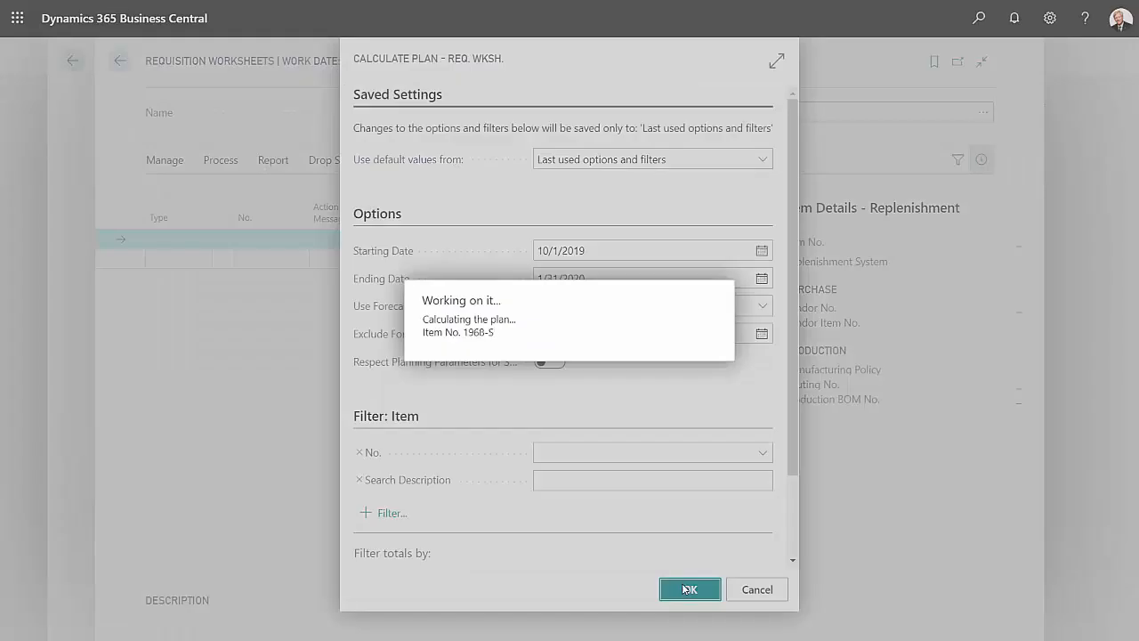
- Review the two planned lines of 40 for the black guest chair and blue swivel chair
click(689, 589)
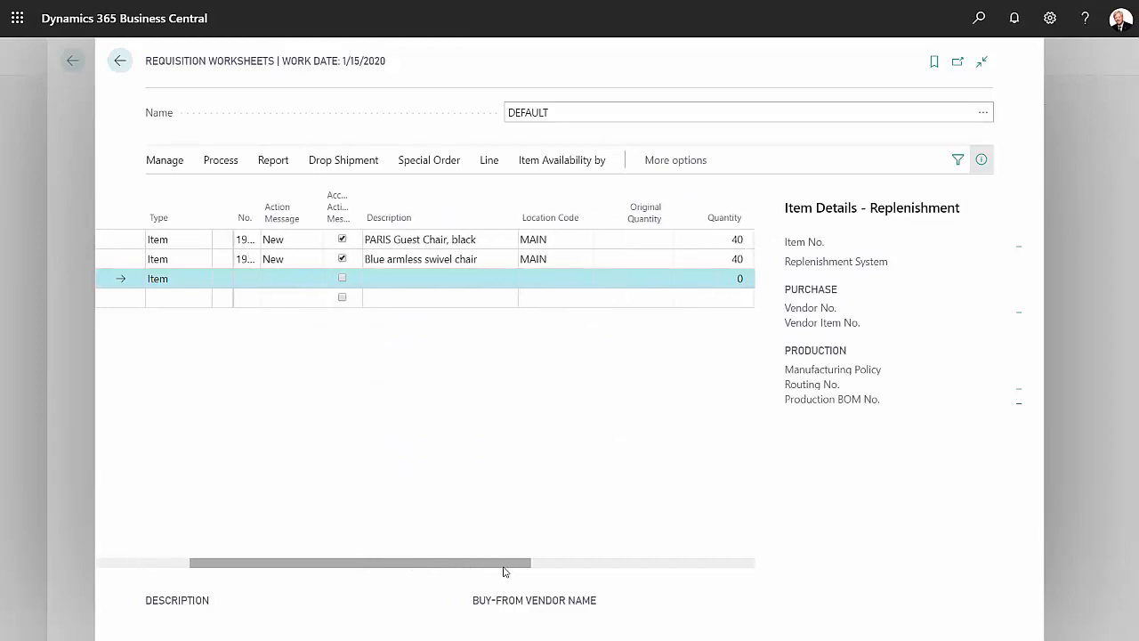
scroll(right, 3)
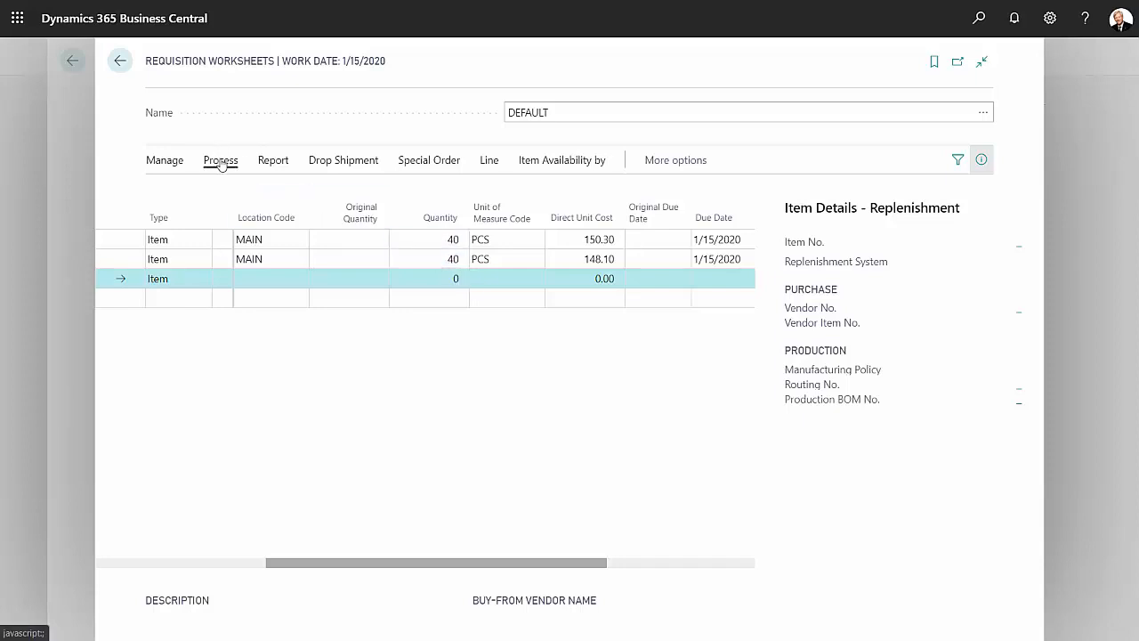
click(220, 159)
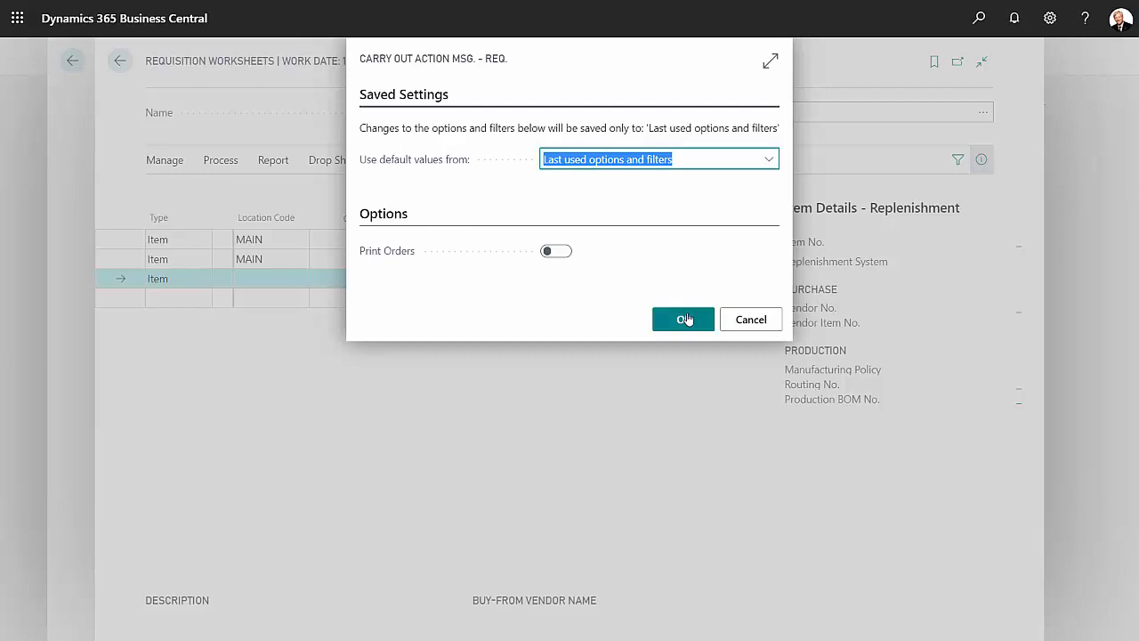
- Carry out the action messages, creating purchase orders 106050 and 106051
click(683, 318)
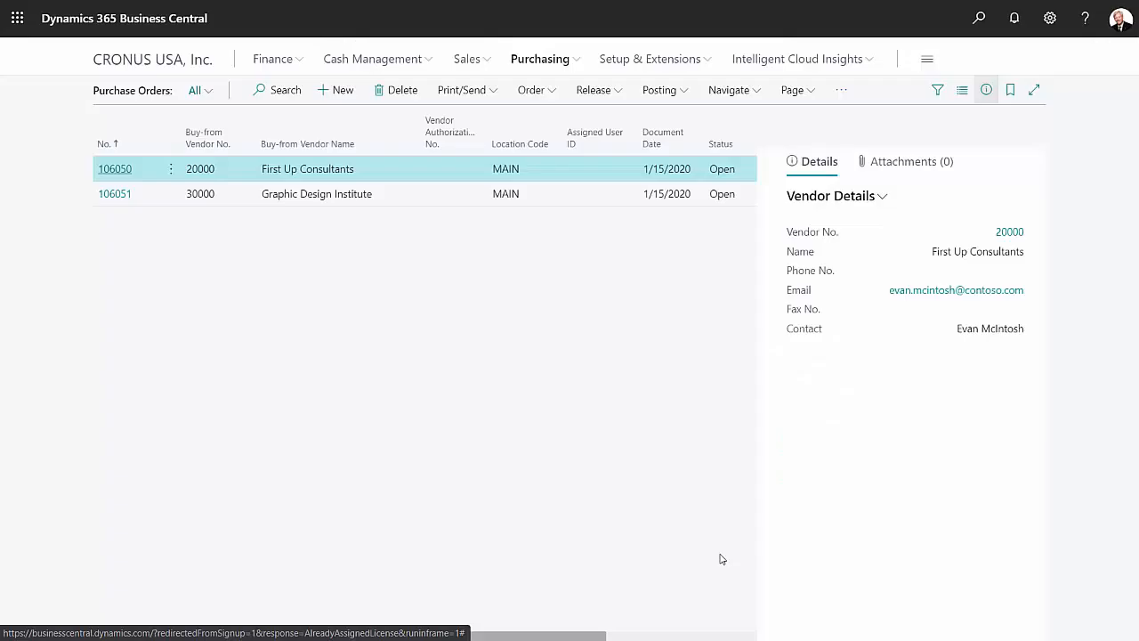